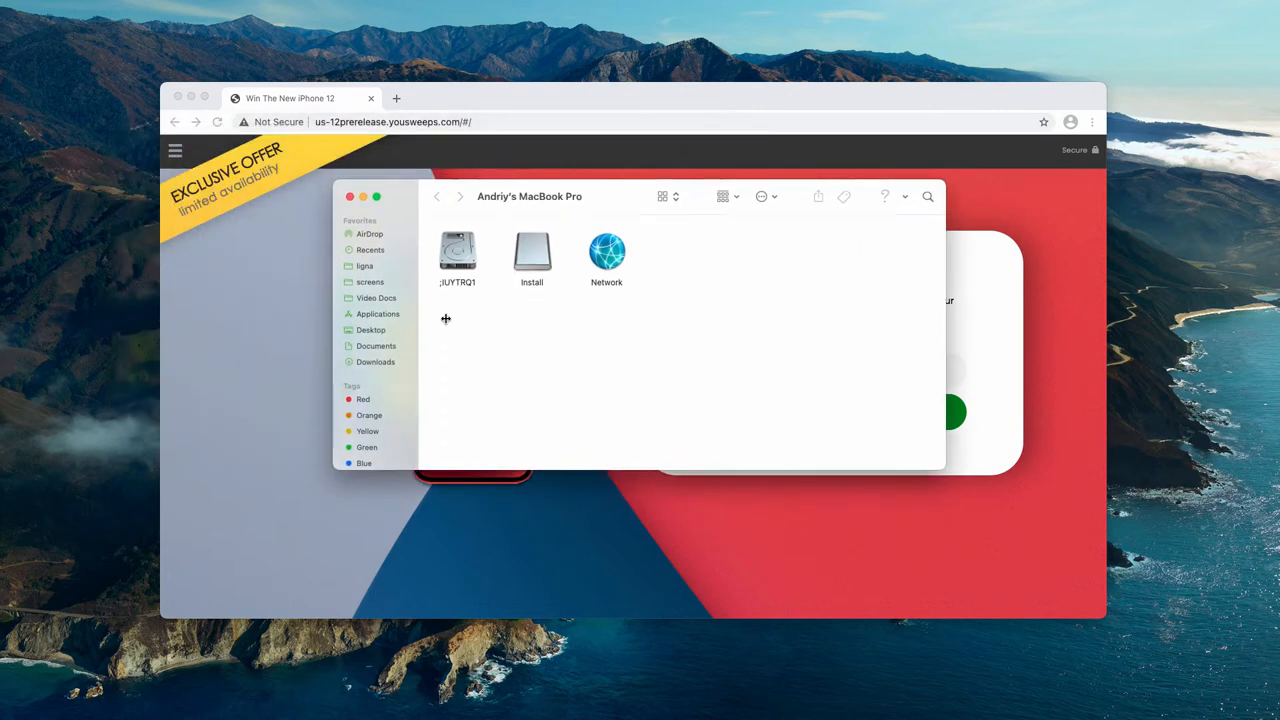
# Browse the Applications folder in Finder, scrolling through the app list.
pyautogui.click(378, 313)
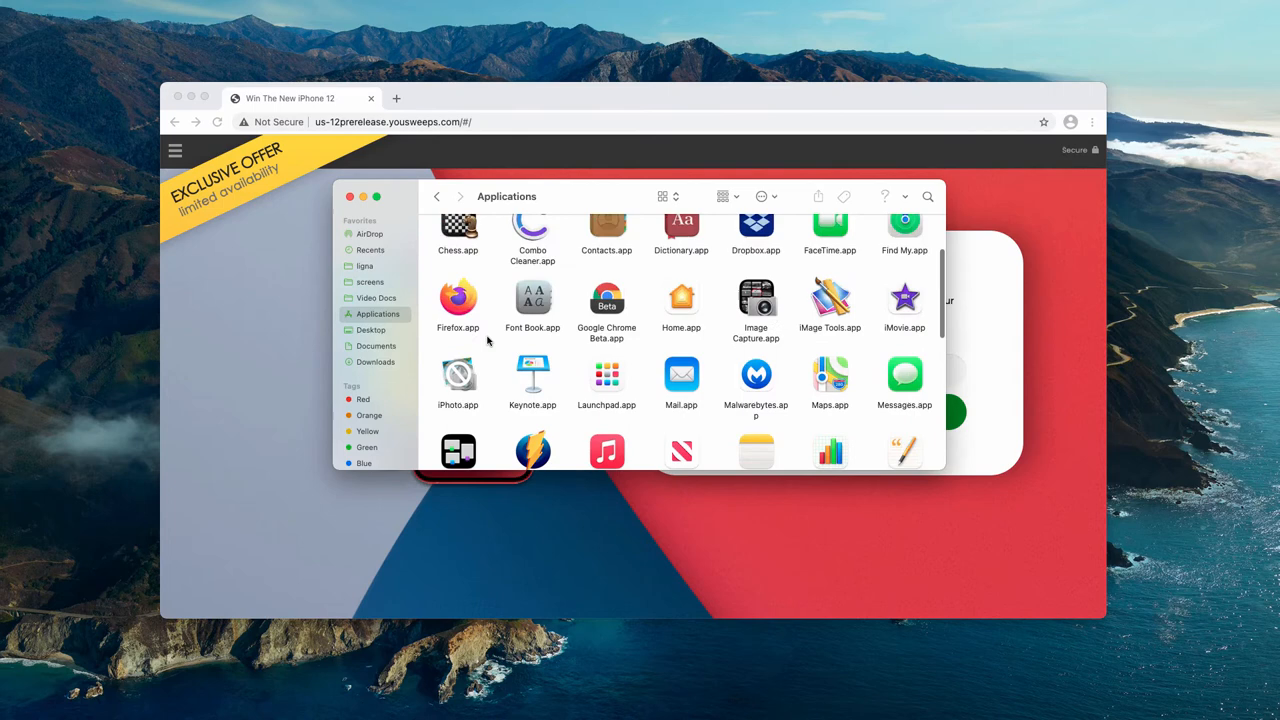
pyautogui.scroll(-3)
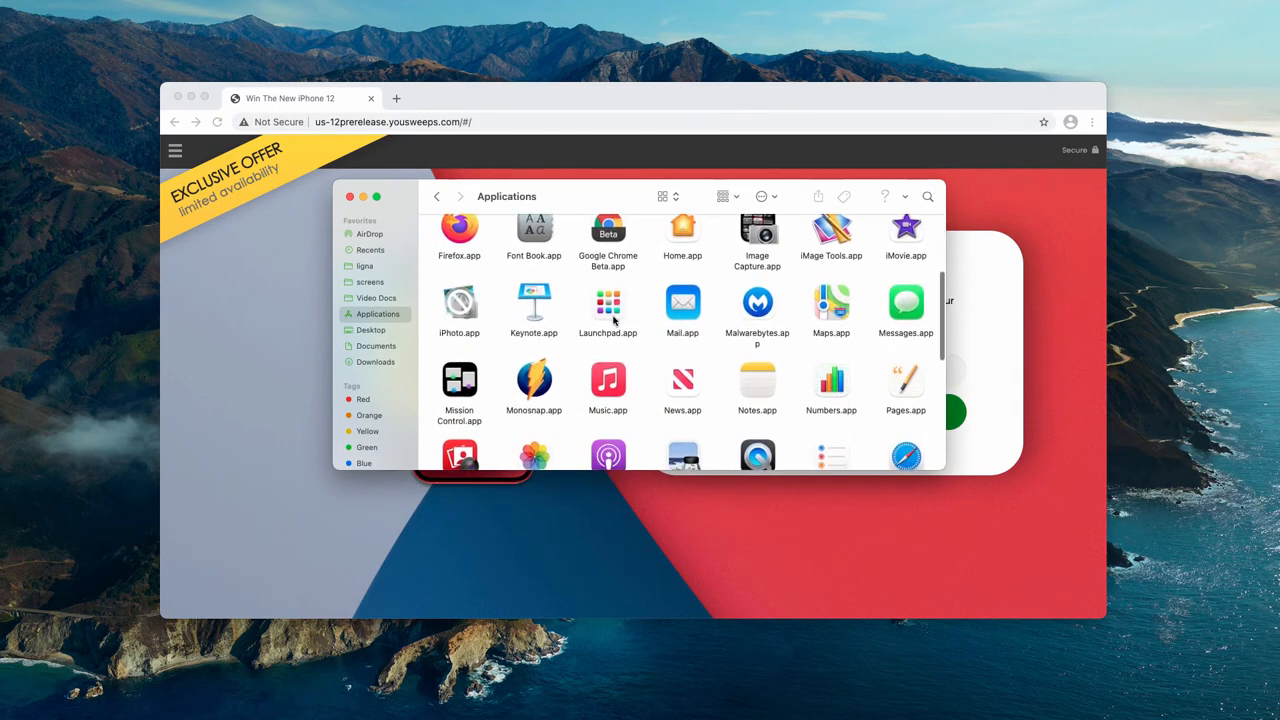
pyautogui.scroll(-3)
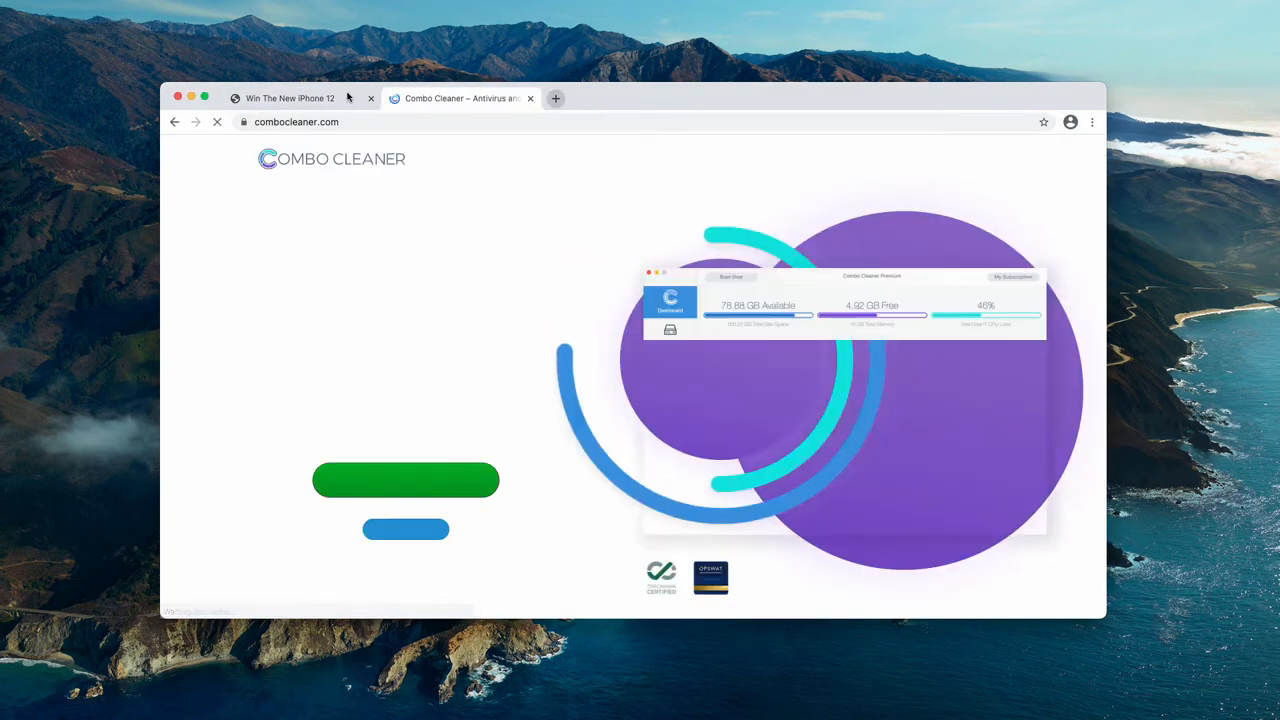
# Close the 'Win The New iPhone 12' tab and select the Combo Cleaner site URL.
pyautogui.click(289, 98)
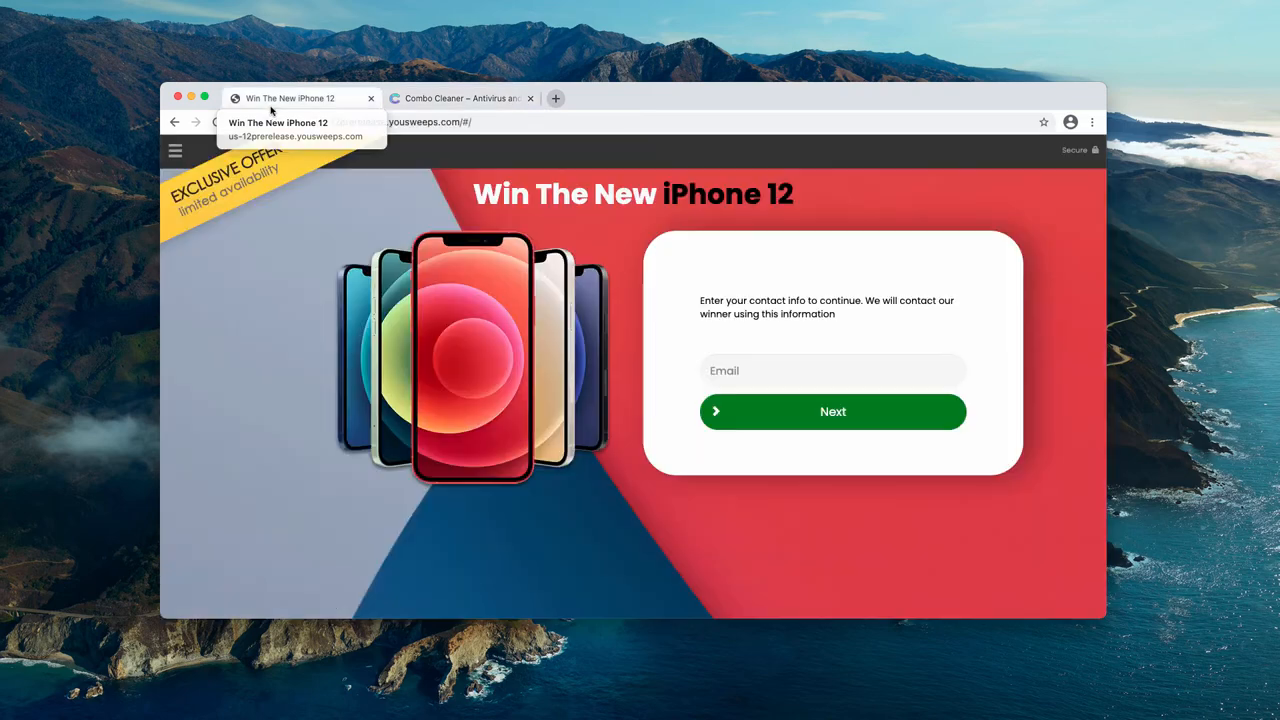
pyautogui.click(460, 98)
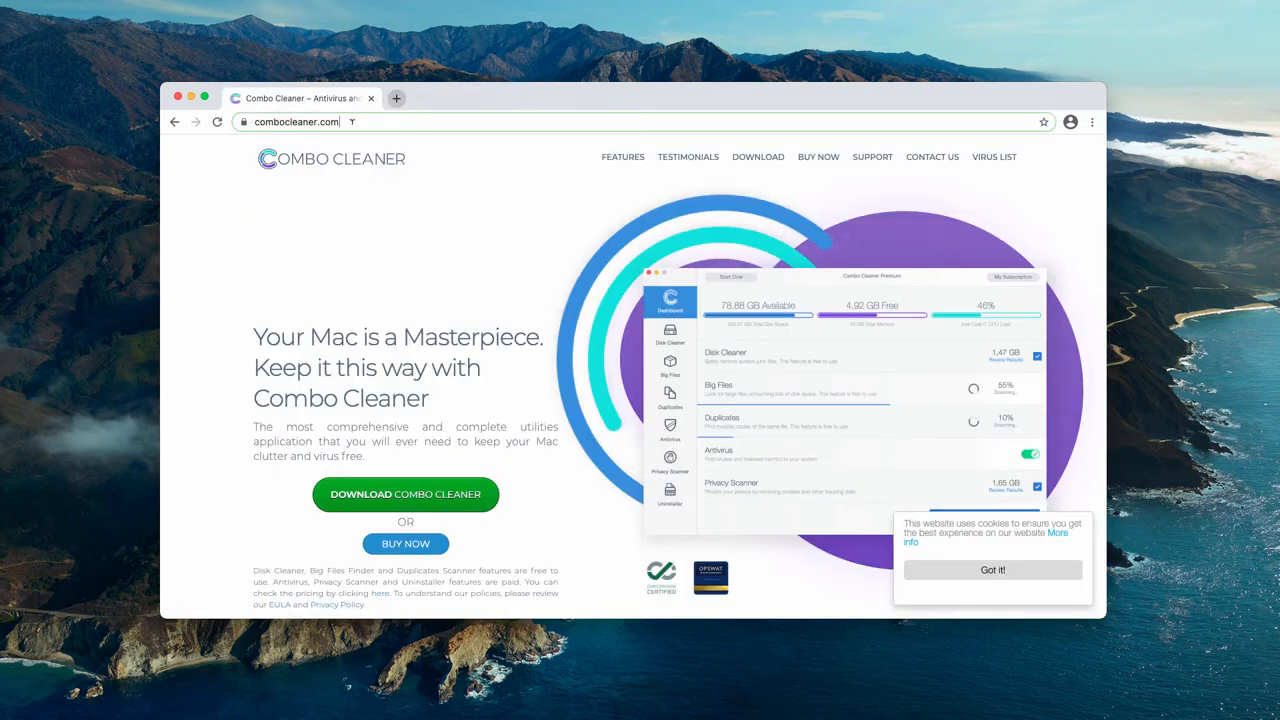
pyautogui.click(296, 121)
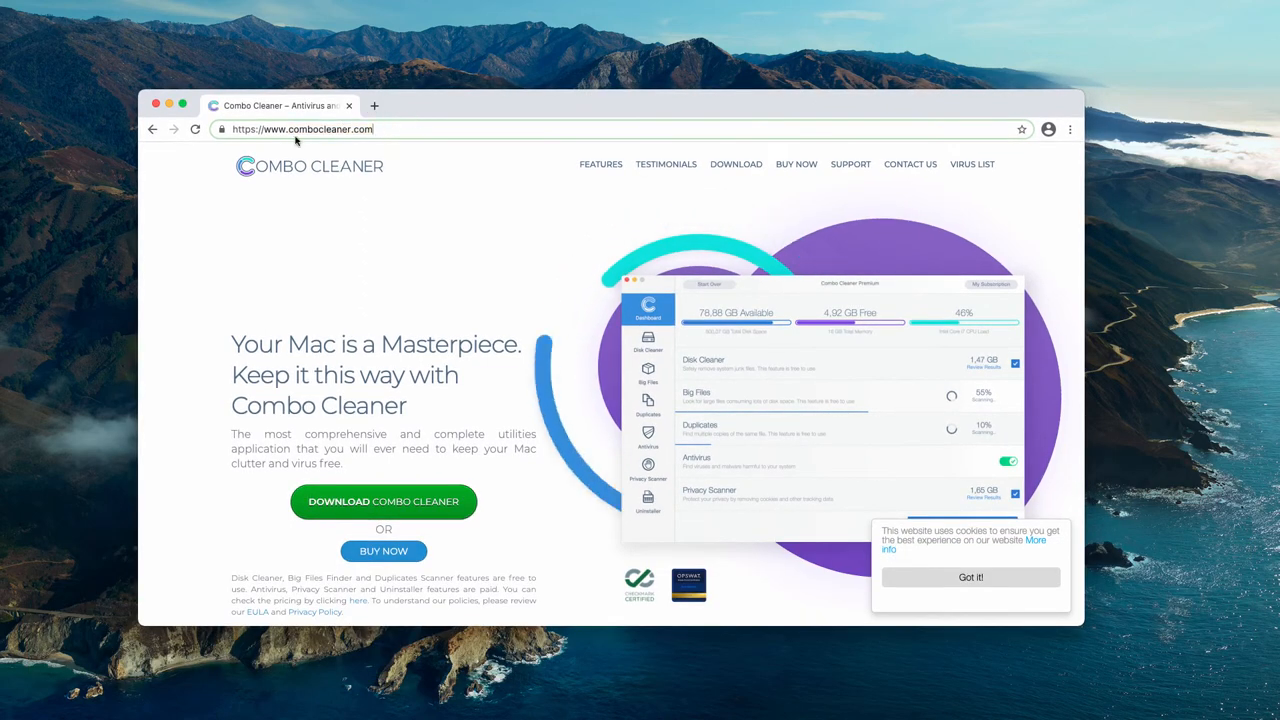
pyautogui.tripleClick(290, 129)
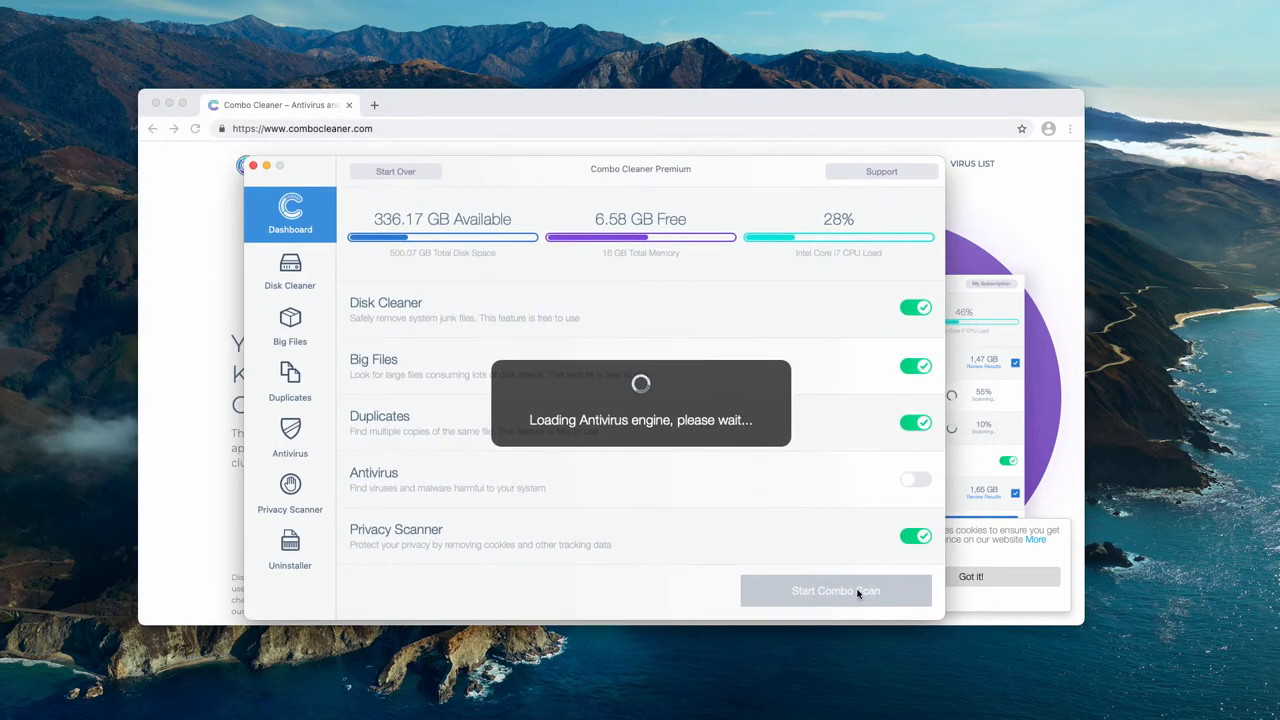
# Run the Combo Scan, then review the 62 antivirus threats found.
pyautogui.click(835, 590)
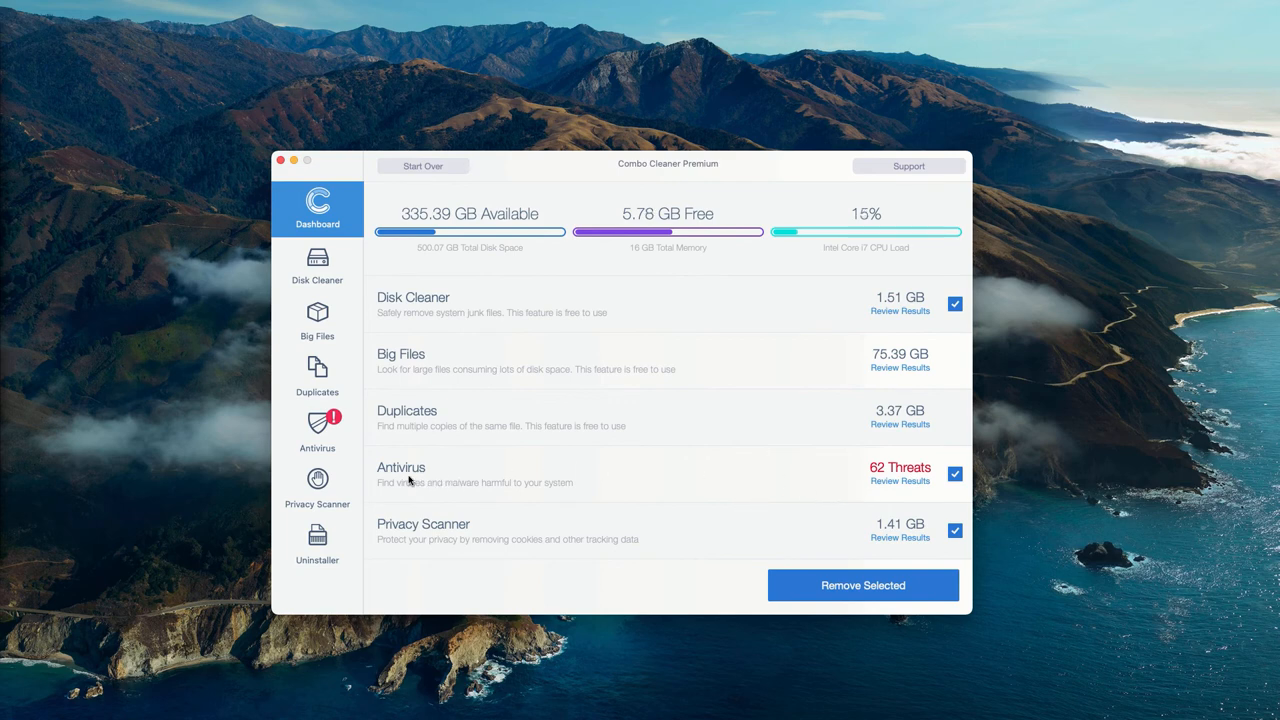
pyautogui.moveTo(903, 487)
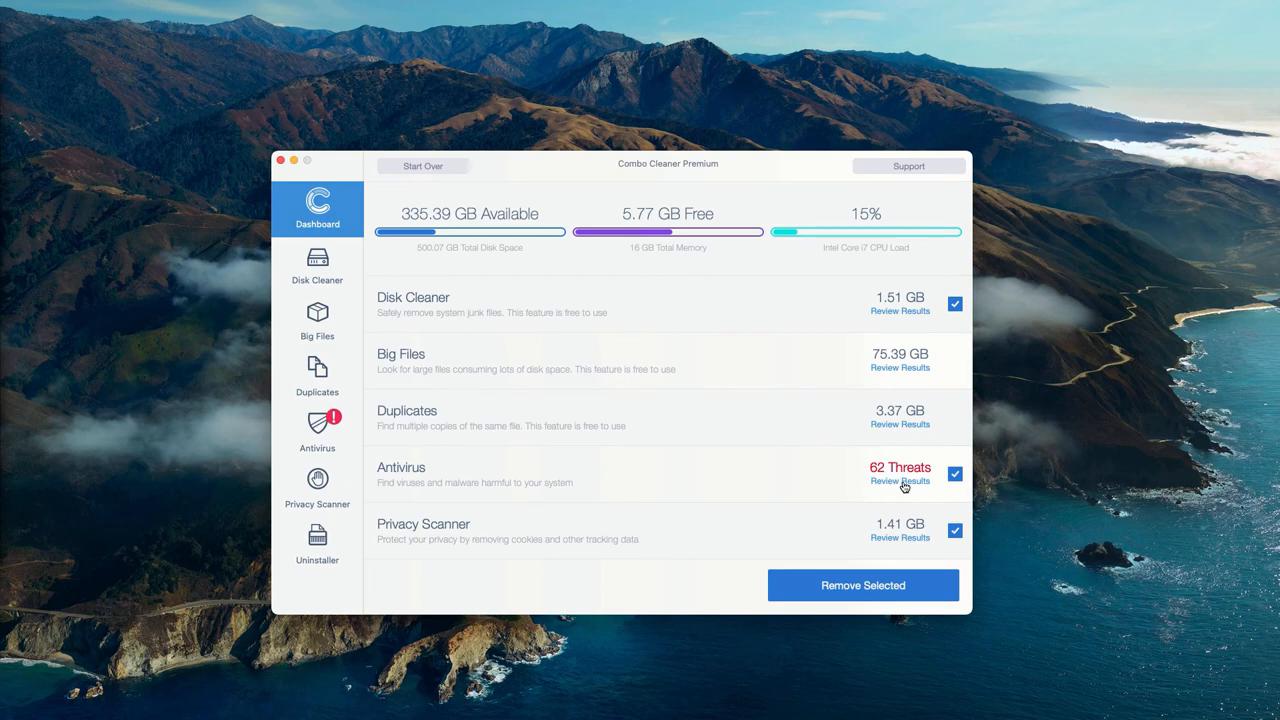
pyautogui.click(900, 481)
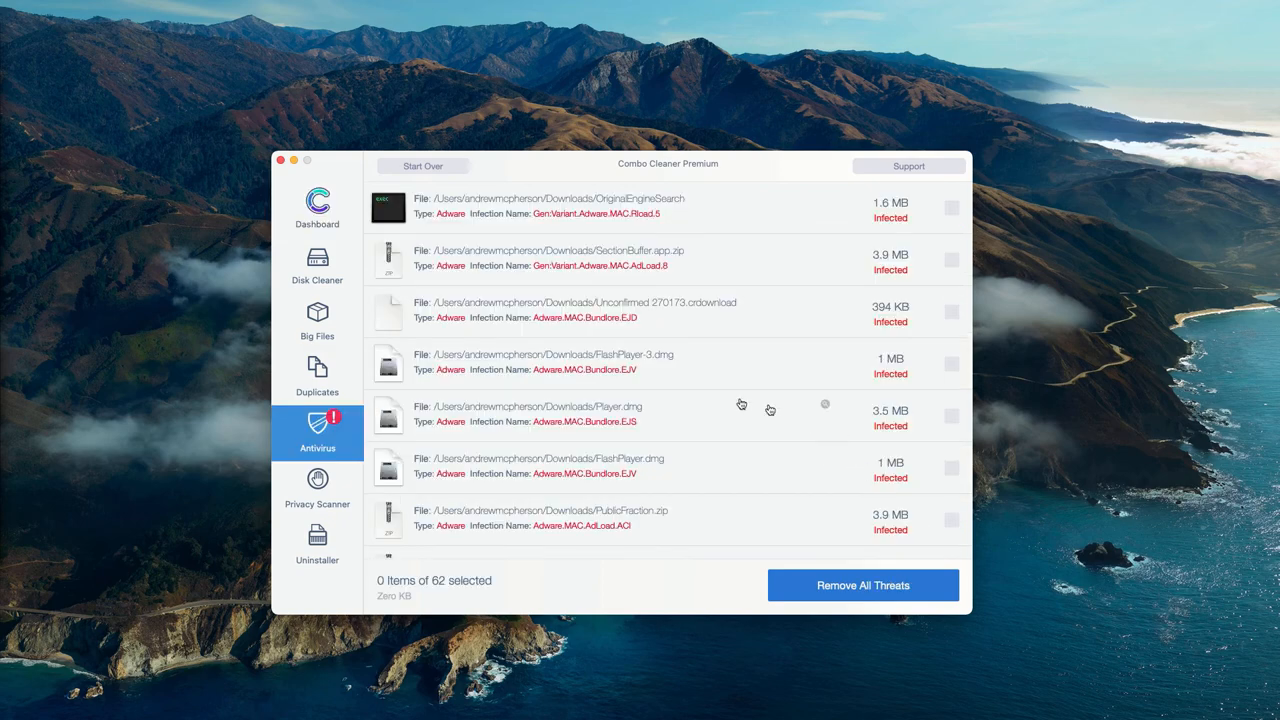
pyautogui.moveTo(562, 178)
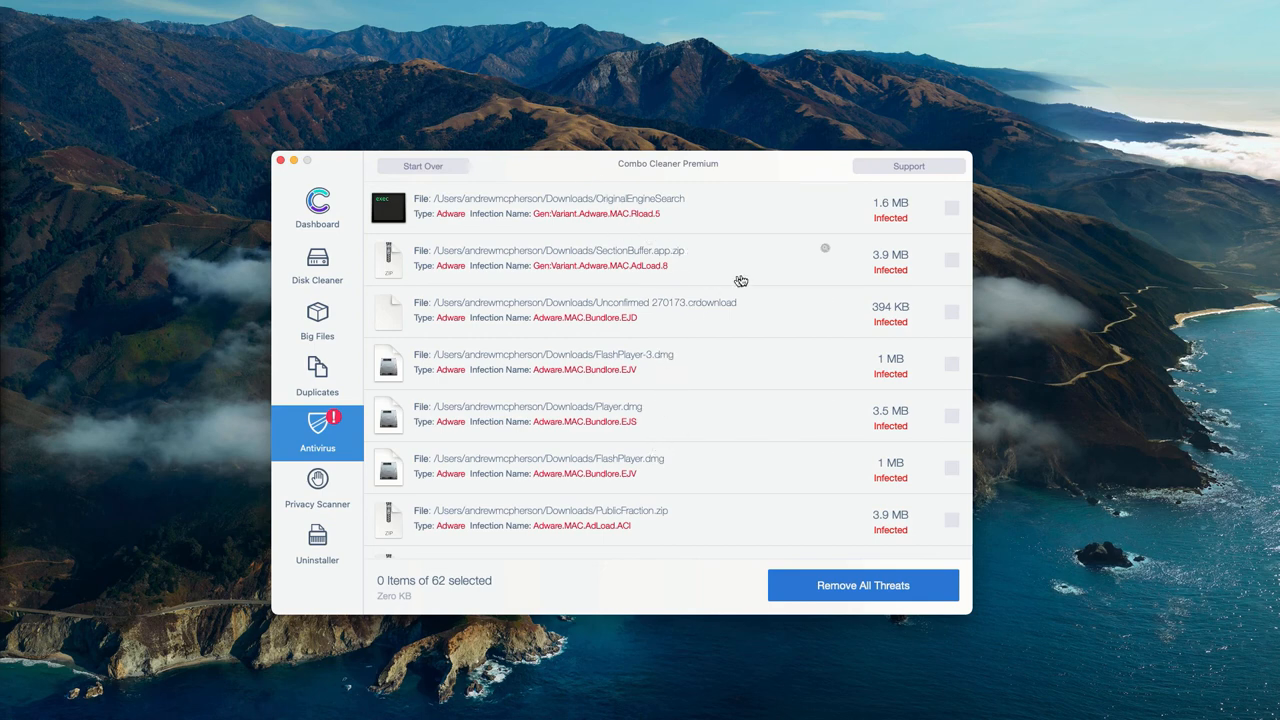
pyautogui.moveTo(827, 252)
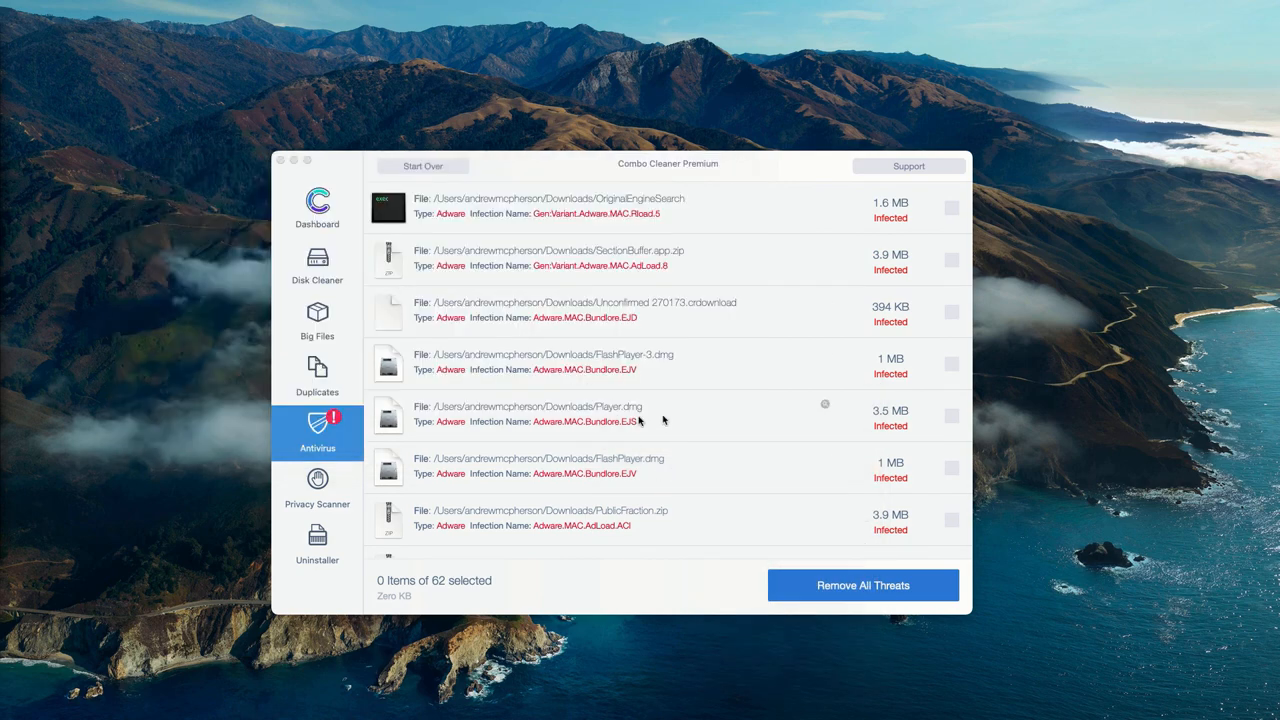
pyautogui.moveTo(783, 424)
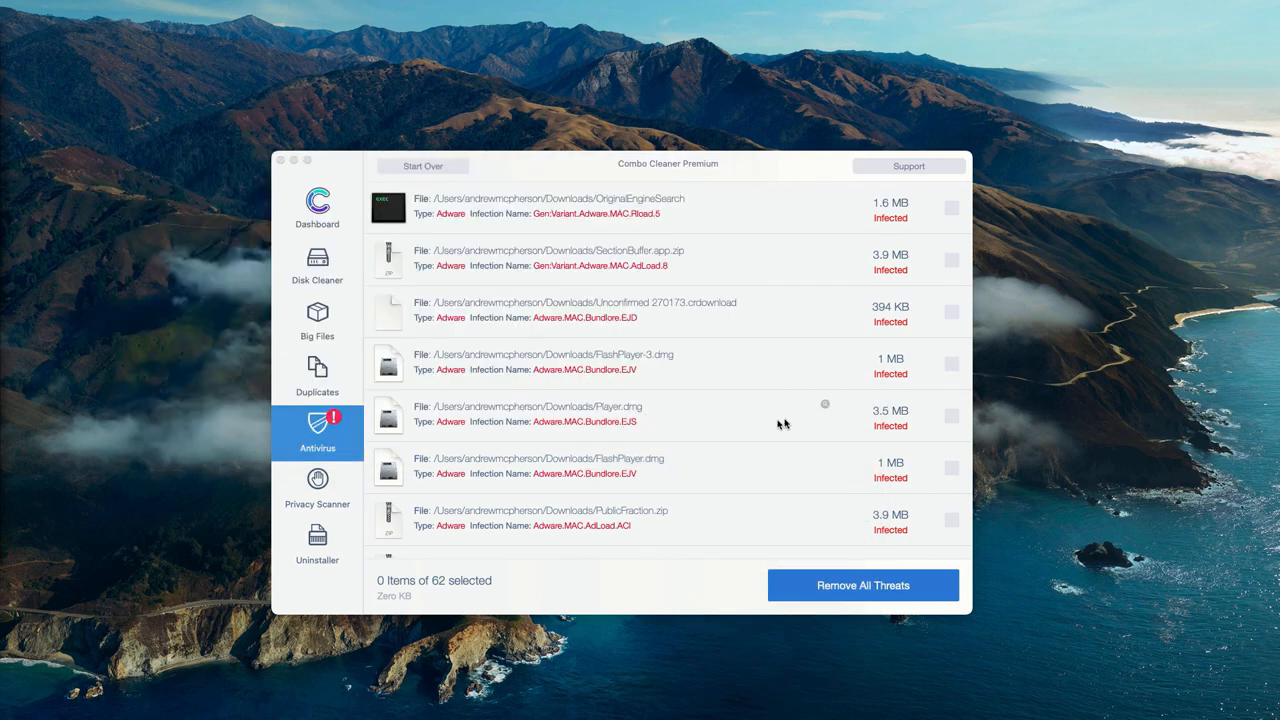